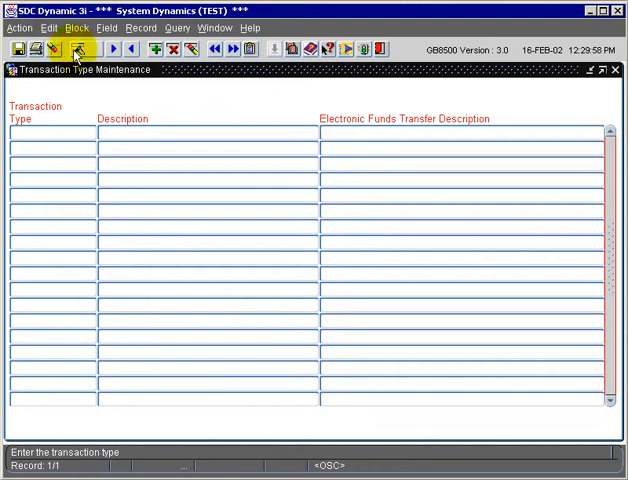
# Query all transaction types, listing 200, 400, 430, 450 and 600 with their descriptions
pyautogui.click(76, 50)
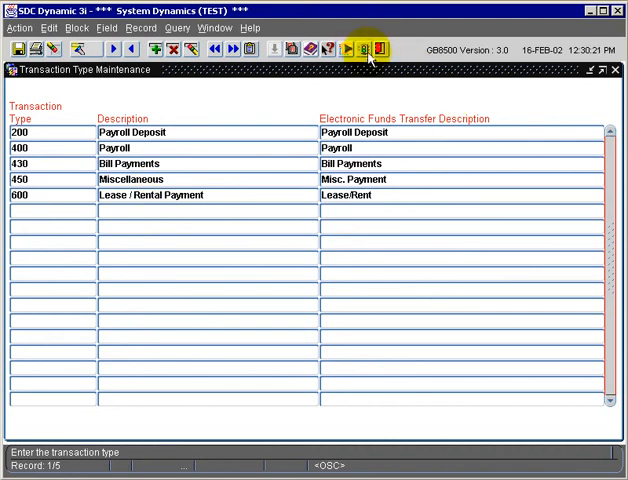
pyautogui.click(370, 50)
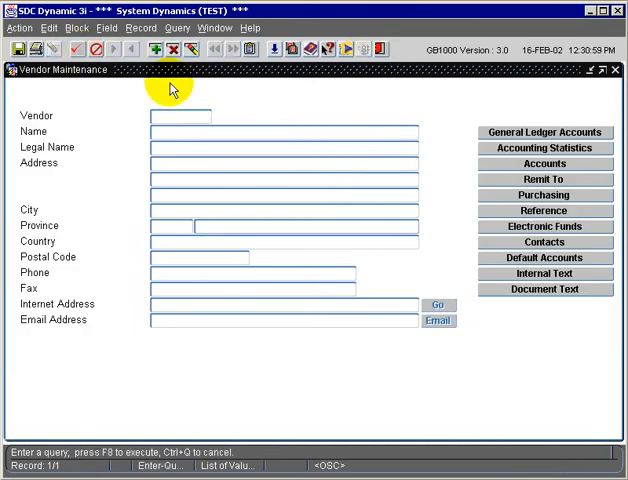
pyautogui.write('B175')
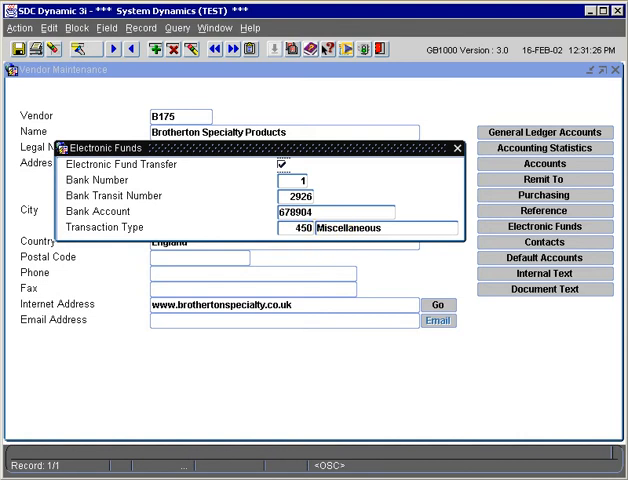
pyautogui.click(378, 50)
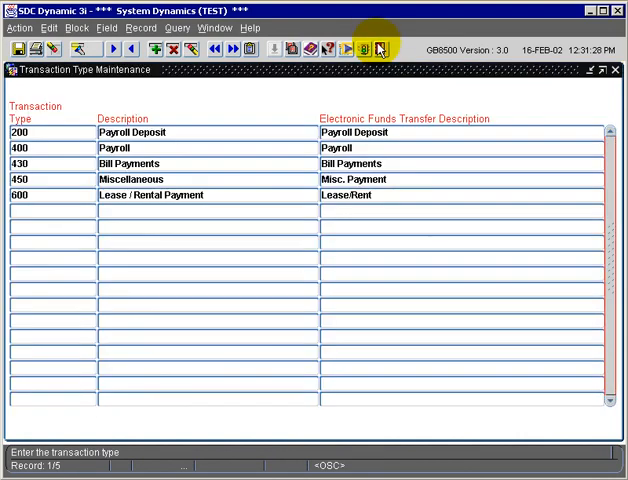